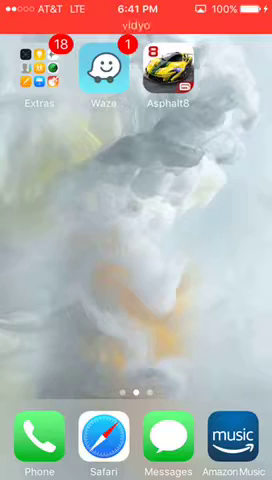
- Swipe across home screen pages to reach Safari with the Vidyo download page on mios.haimawan.com
{"action": "scroll", "scroll_direction": "left", "scroll_amount": 3}
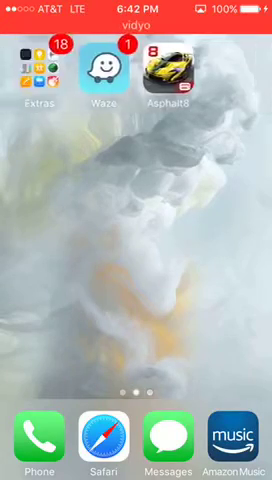
{"action": "scroll", "scroll_direction": "left", "scroll_amount": 3}
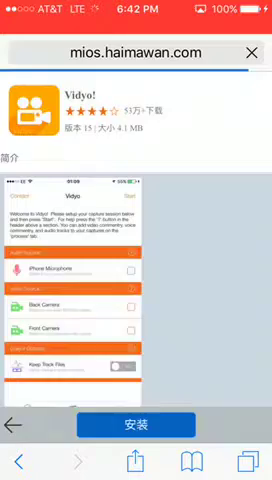
- Scroll the Vidyo listing past its screenshots down to the description and related apps
{"action": "scroll", "scroll_direction": "down", "scroll_amount": 3}
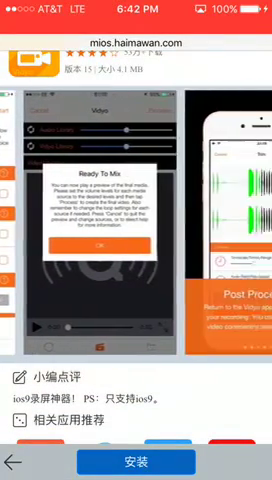
{"action": "scroll", "scroll_direction": "left", "scroll_amount": 3}
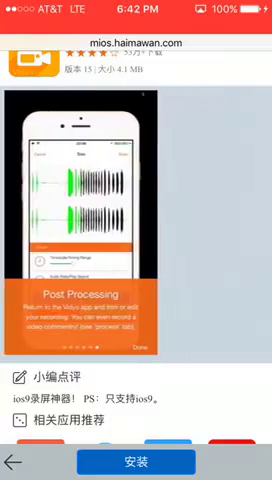
{"action": "scroll", "scroll_direction": "down", "scroll_amount": 3}
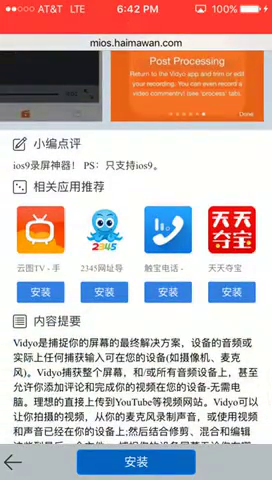
{"action": "scroll", "scroll_direction": "down", "scroll_amount": 3}
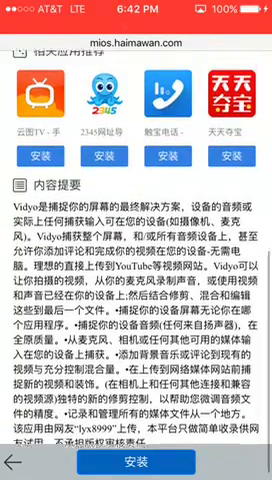
{"action": "scroll", "scroll_direction": "down", "scroll_amount": 3}
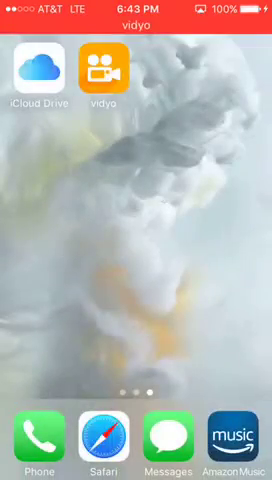
- Swipe back to the first home screen page holding the Extras folder, Waze and Asphalt 8
{"action": "scroll", "scroll_direction": "left", "scroll_amount": 3}
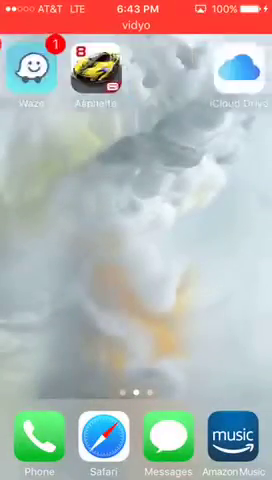
{"action": "scroll", "scroll_direction": "left", "scroll_amount": 3}
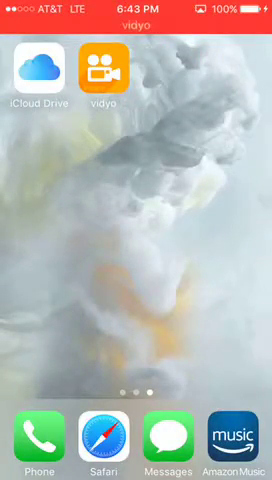
{"action": "scroll", "scroll_direction": "left", "scroll_amount": 3}
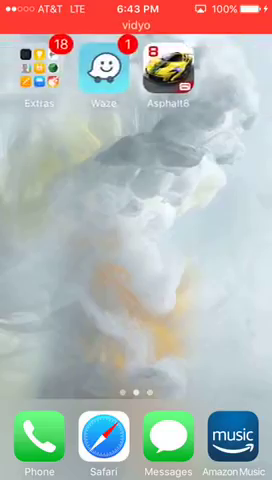
- In Settings > General, locate and enter the Device Management profiles list
{"action": "left_click", "coordinate": [36, 72]}
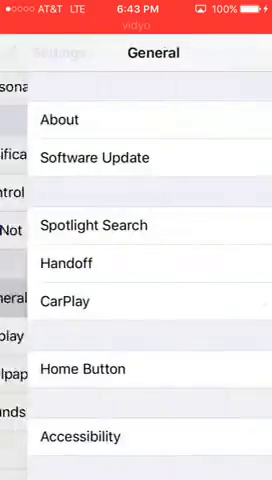
{"action": "scroll", "scroll_direction": "down", "scroll_amount": 3}
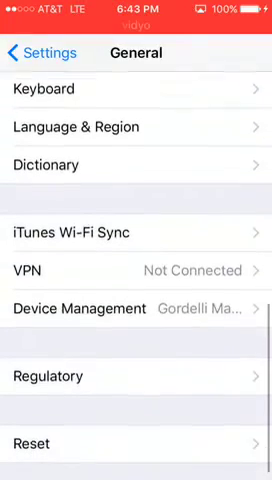
{"action": "left_click", "coordinate": [136, 308]}
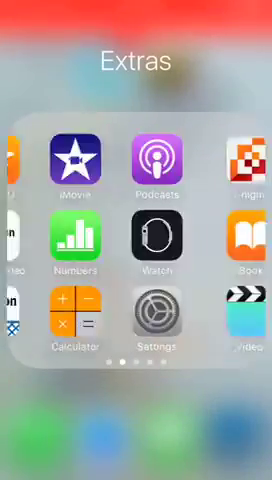
- Swipe to the home screen page showing the Vidyo icon beside iCloud Drive
{"action": "scroll", "scroll_direction": "left", "scroll_amount": 3}
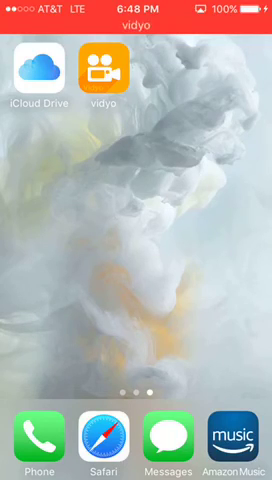
{"action": "scroll", "scroll_direction": "left", "scroll_amount": 3}
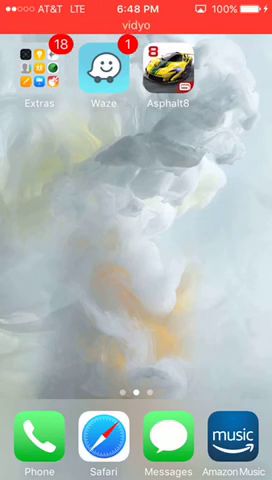
{"action": "scroll", "scroll_direction": "left", "scroll_amount": 3}
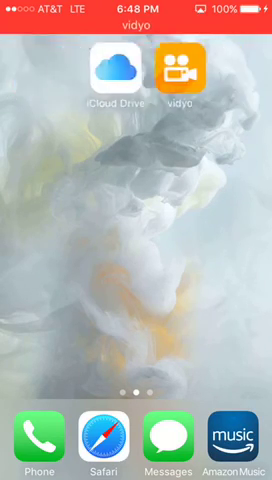